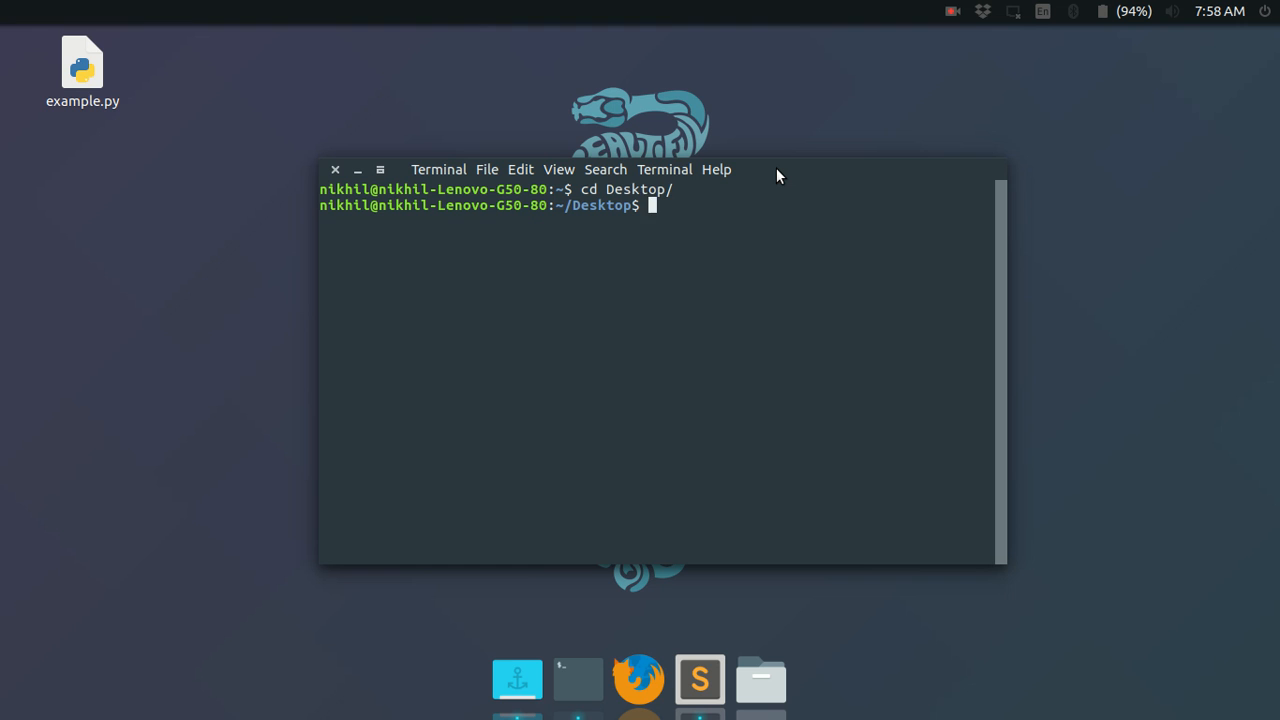
Start python3 in Desktop, compute a + b with a = 1 and b = 2, then suspend it
text(py)
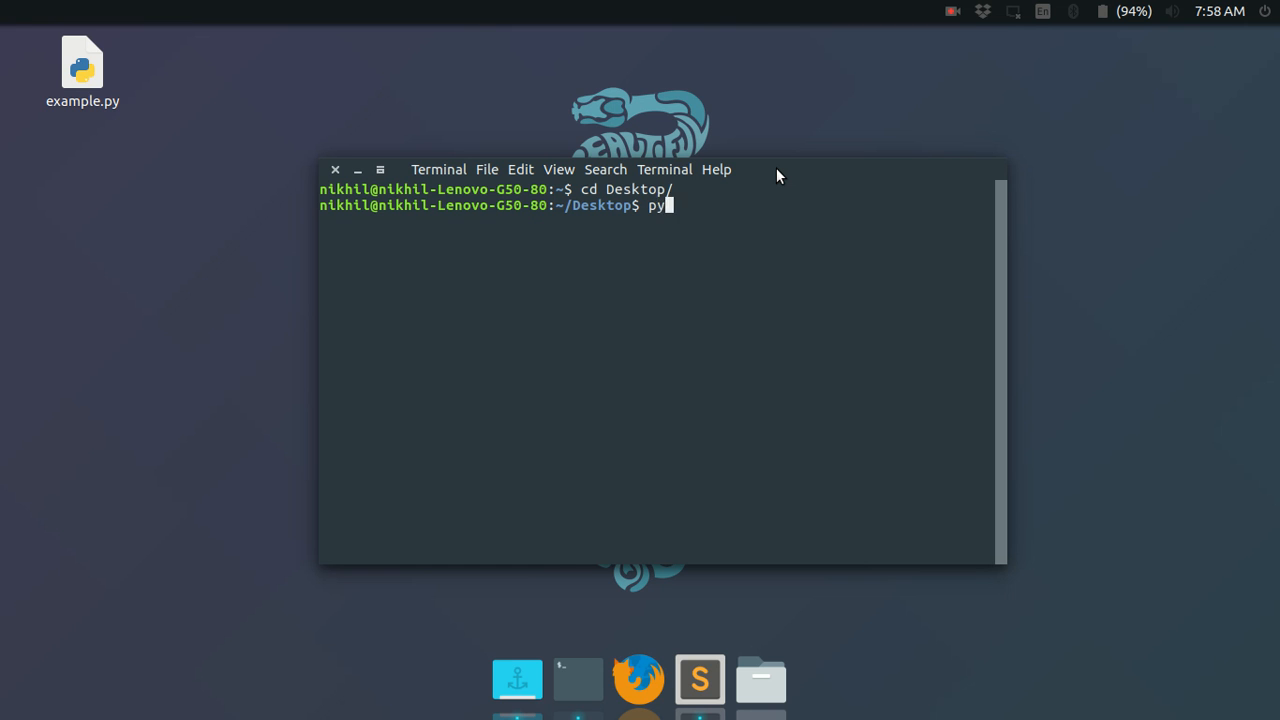
text(thon3)
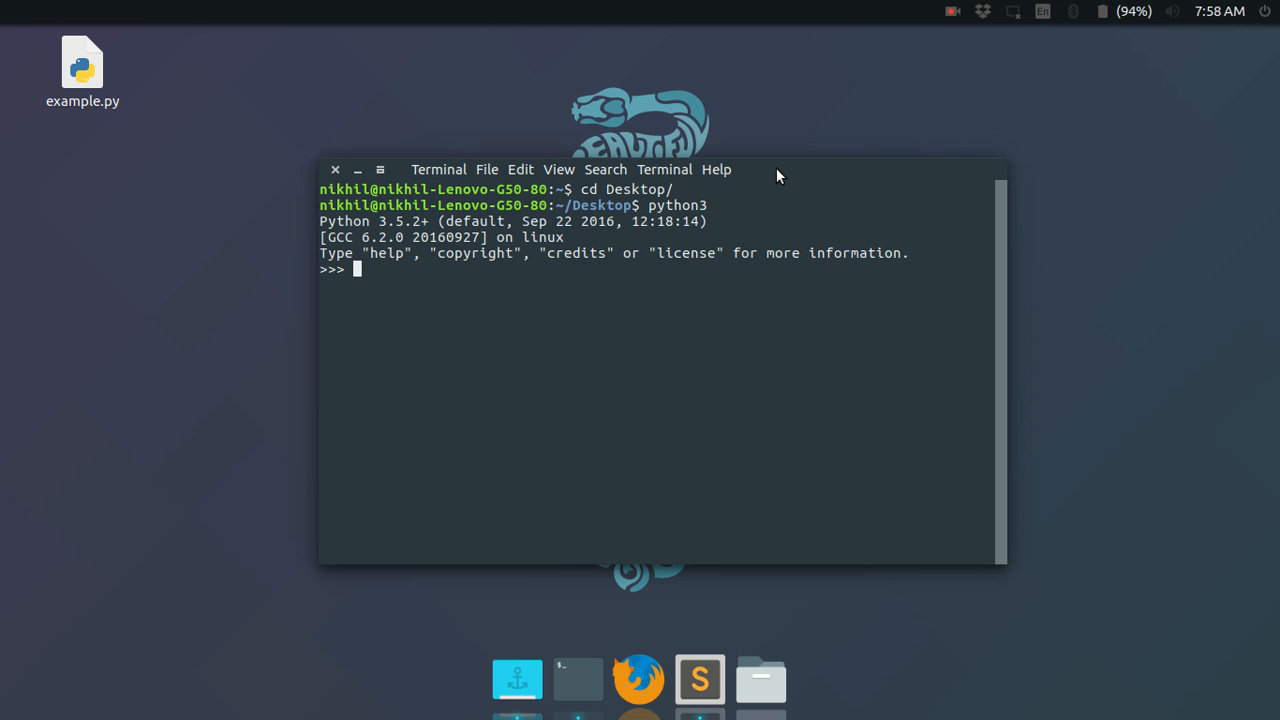
text(a = 1)
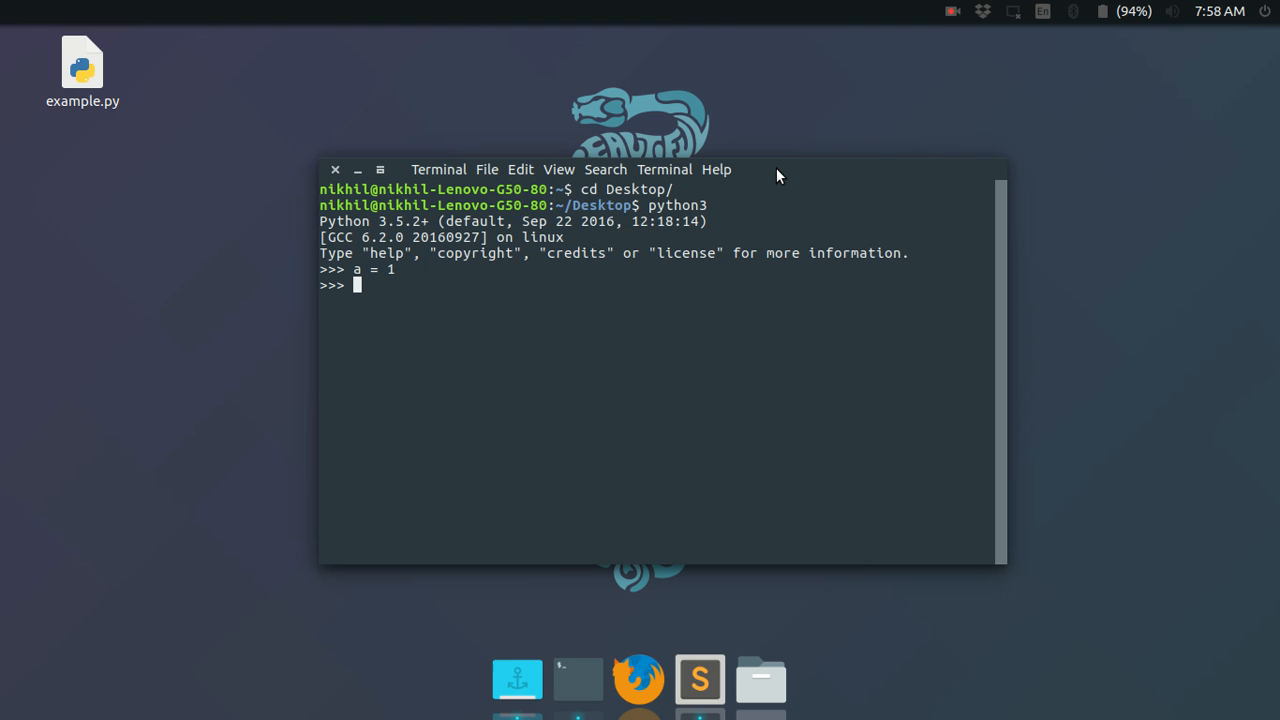
text(b = 2)
text(a + b)
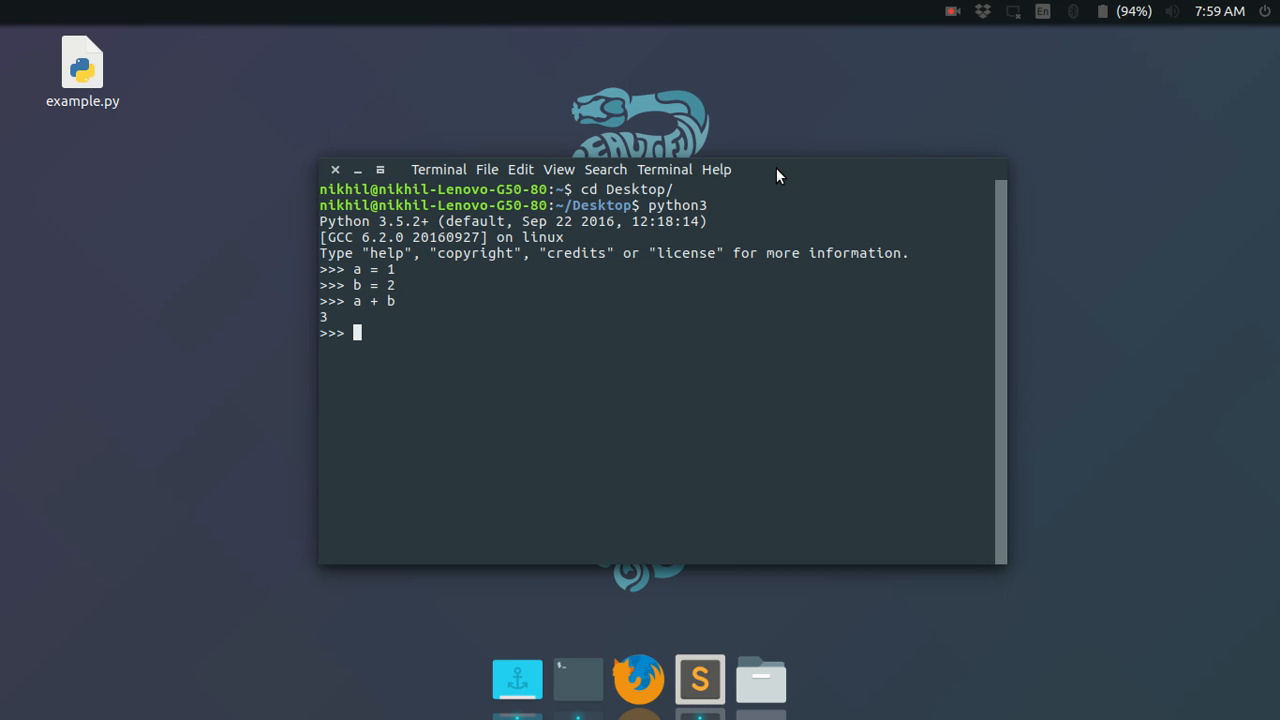
key(ctrl+z)
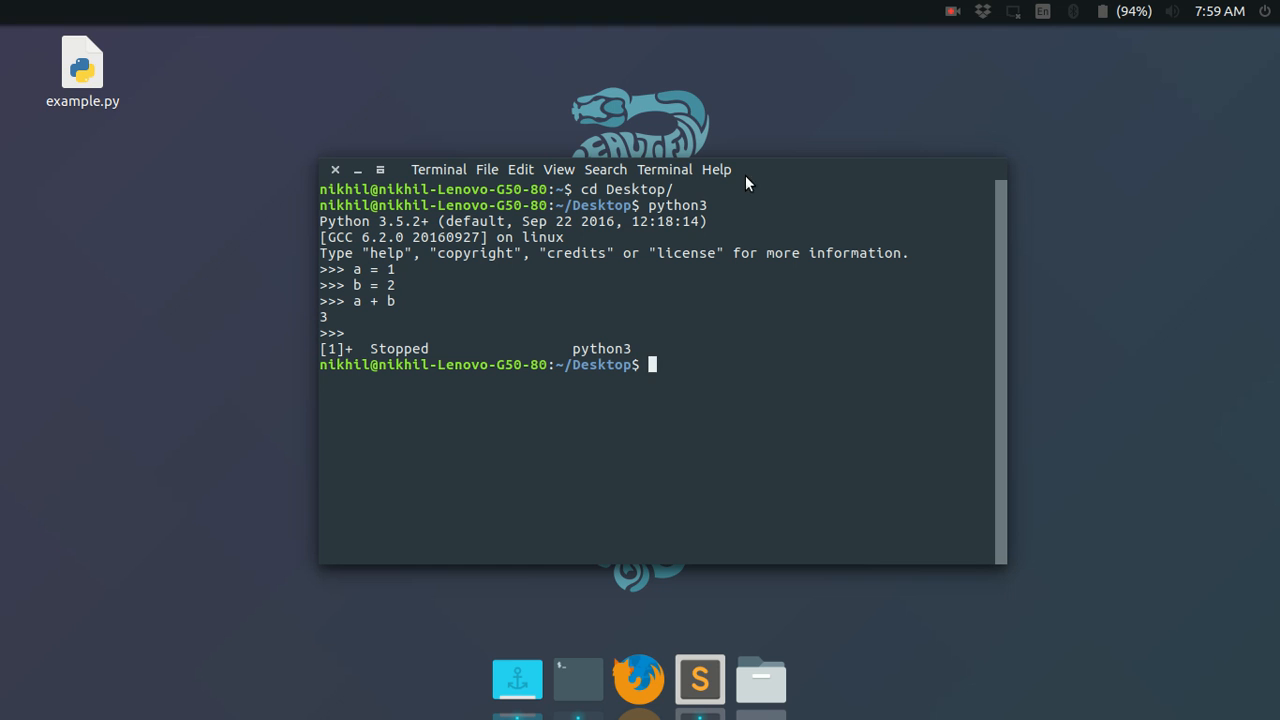
Open example.py from the desktop in Sublime Text to review its code
click(82, 62)
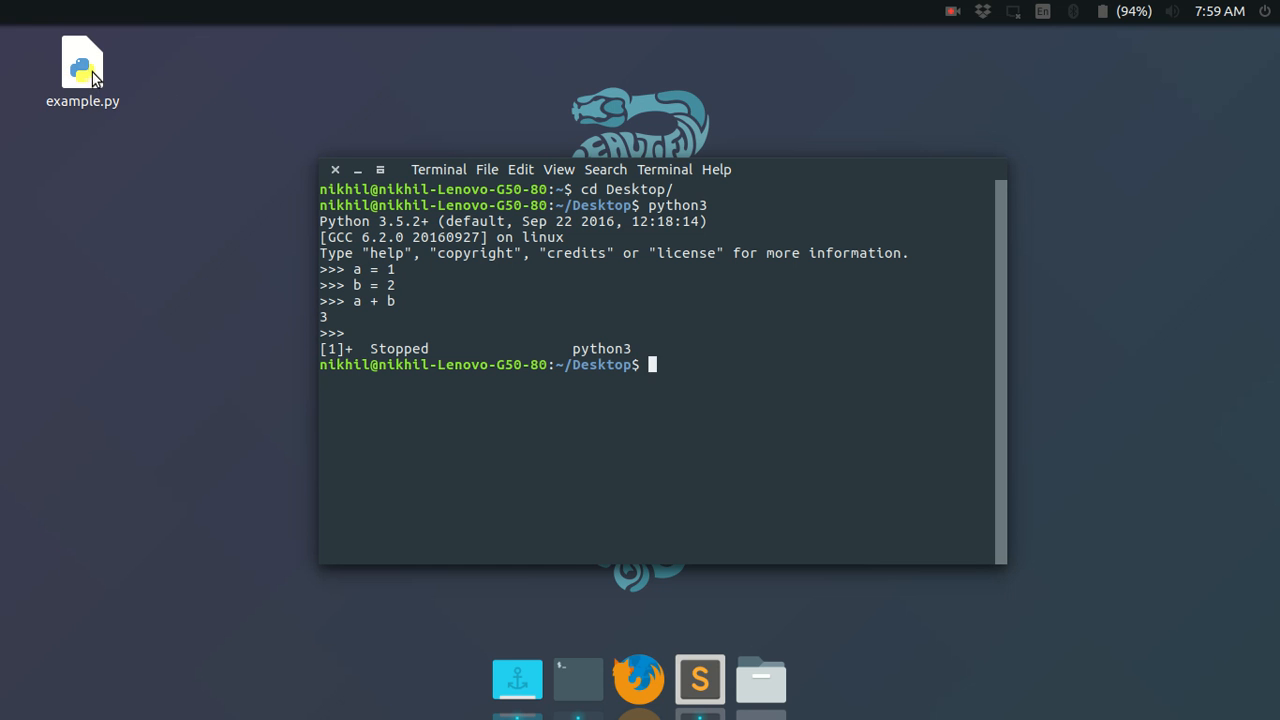
click(699, 678)
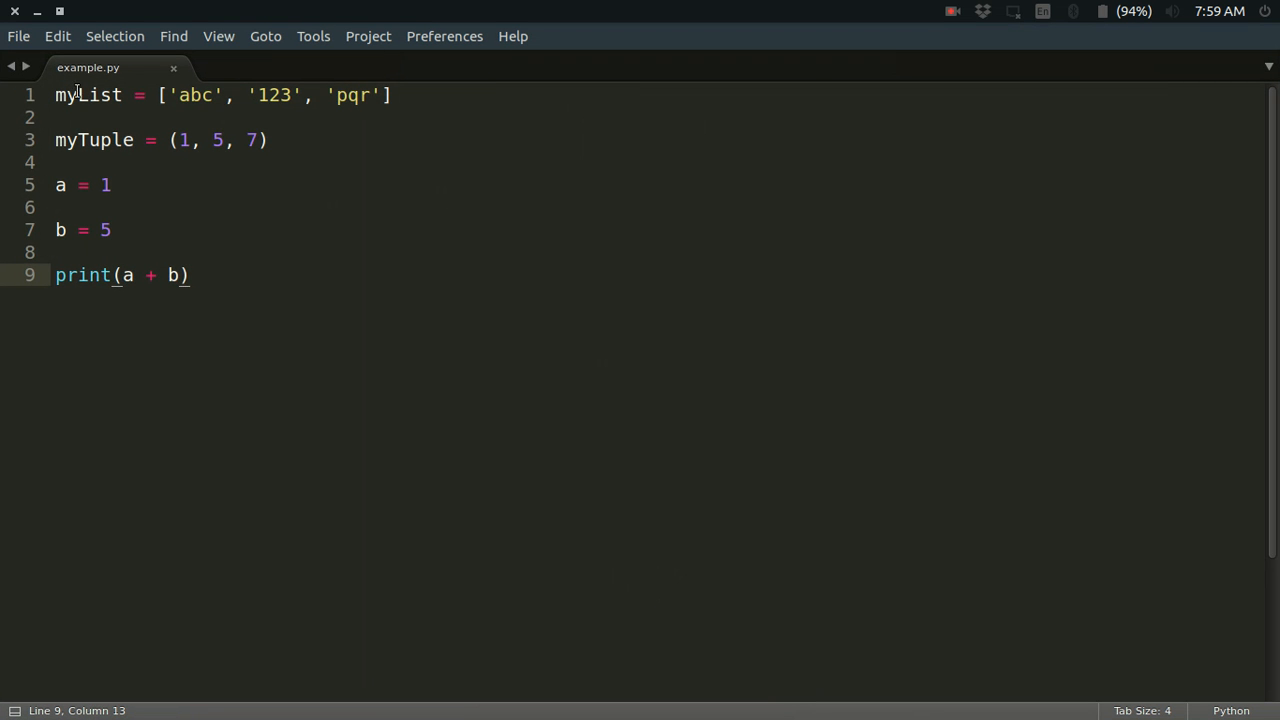
mouse_move(367, 148)
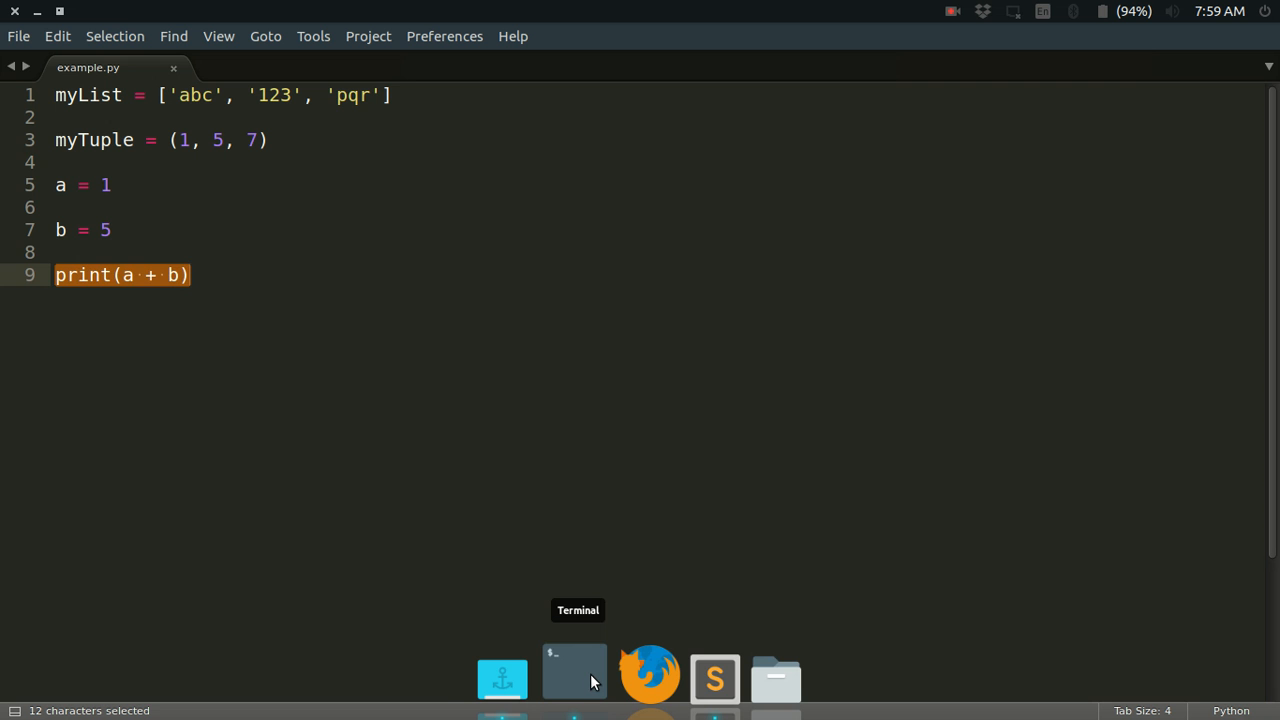
Run example.py with python3 in Terminal, printing 6
click(574, 675)
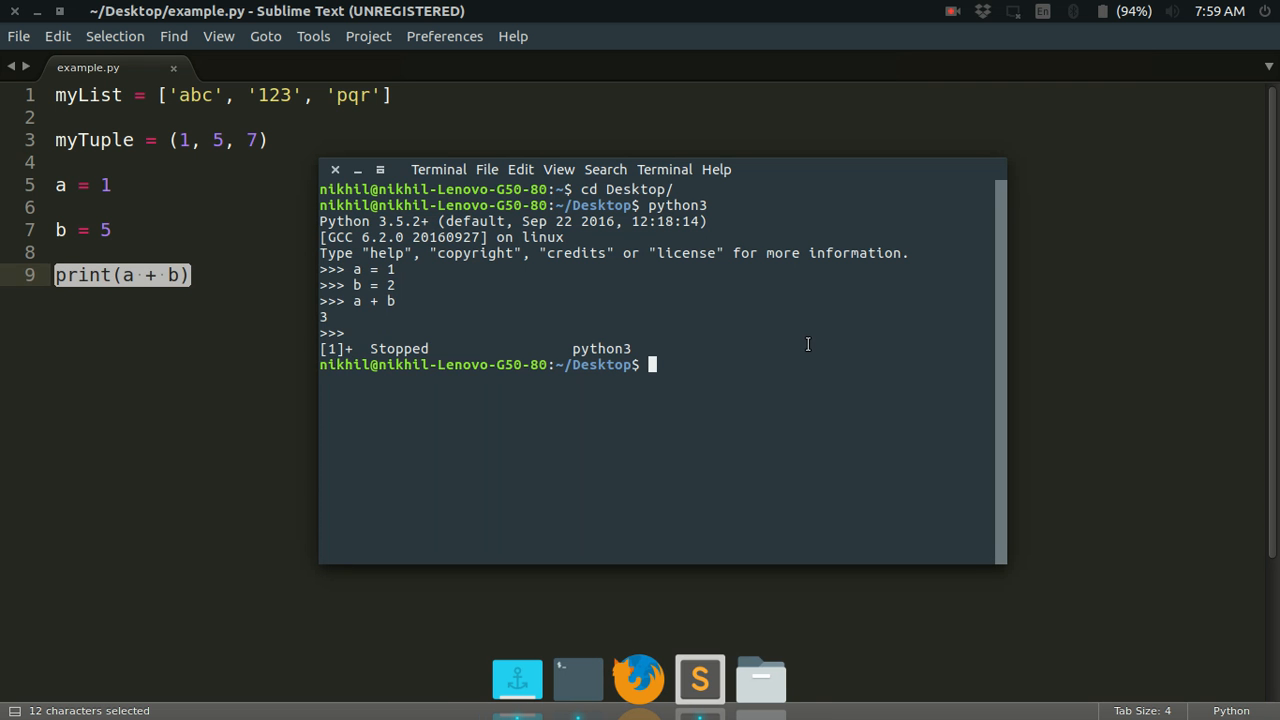
text(python3)
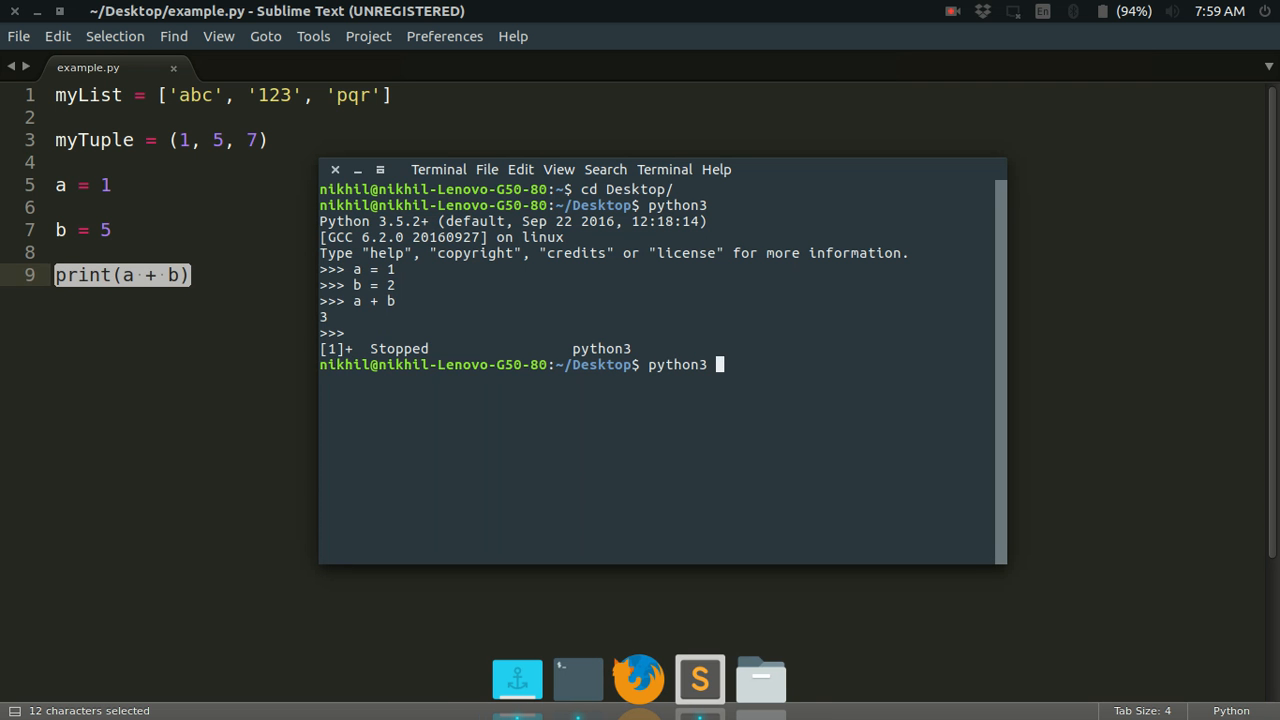
text(example.py)
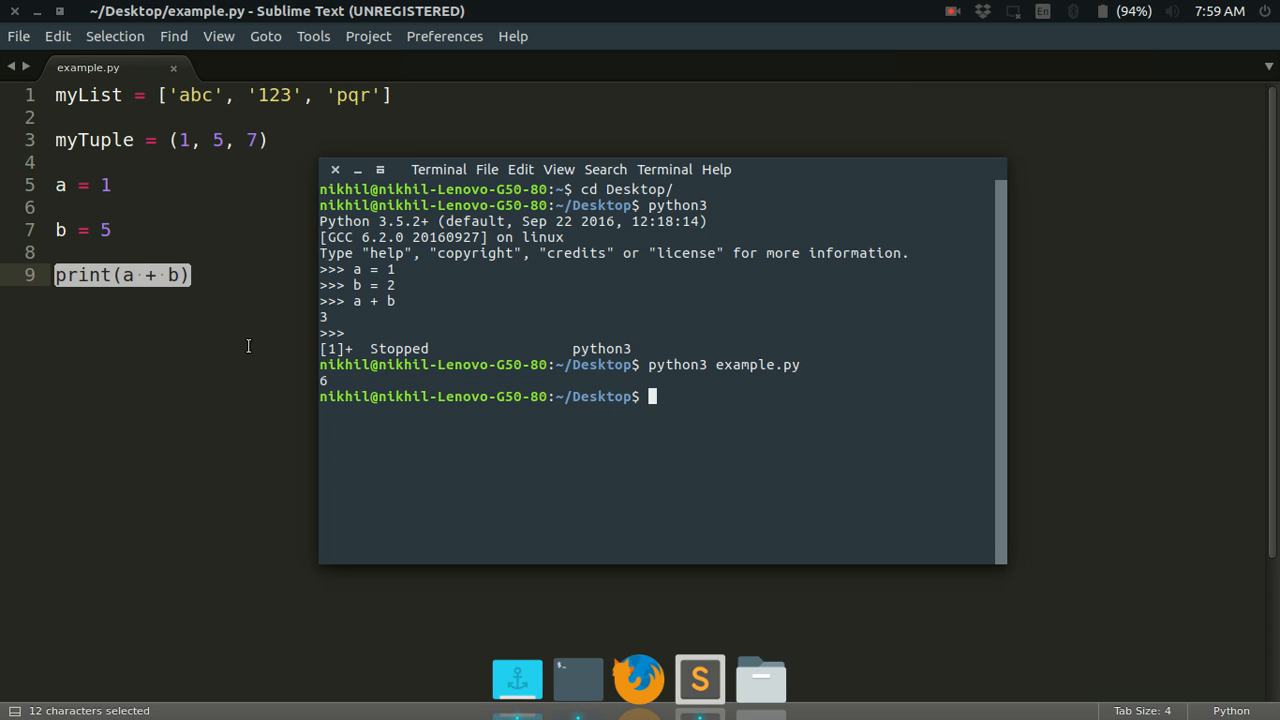
mouse_move(390, 348)
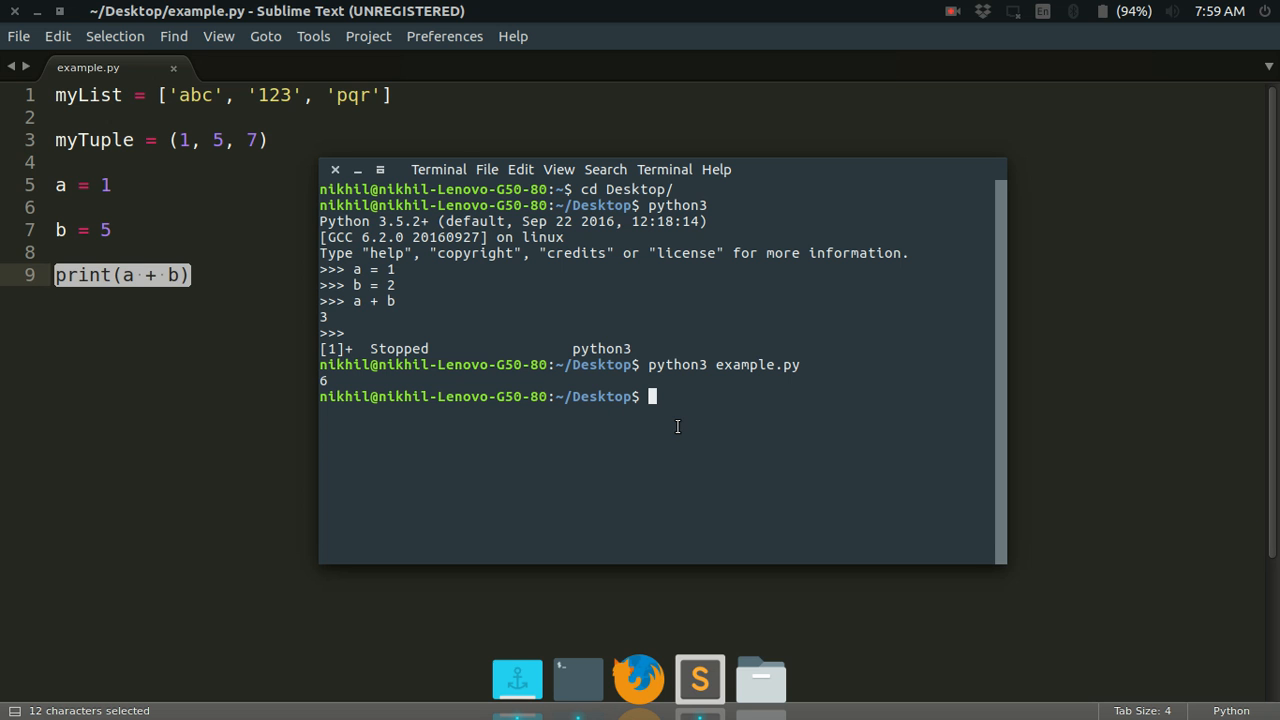
mouse_move(675, 400)
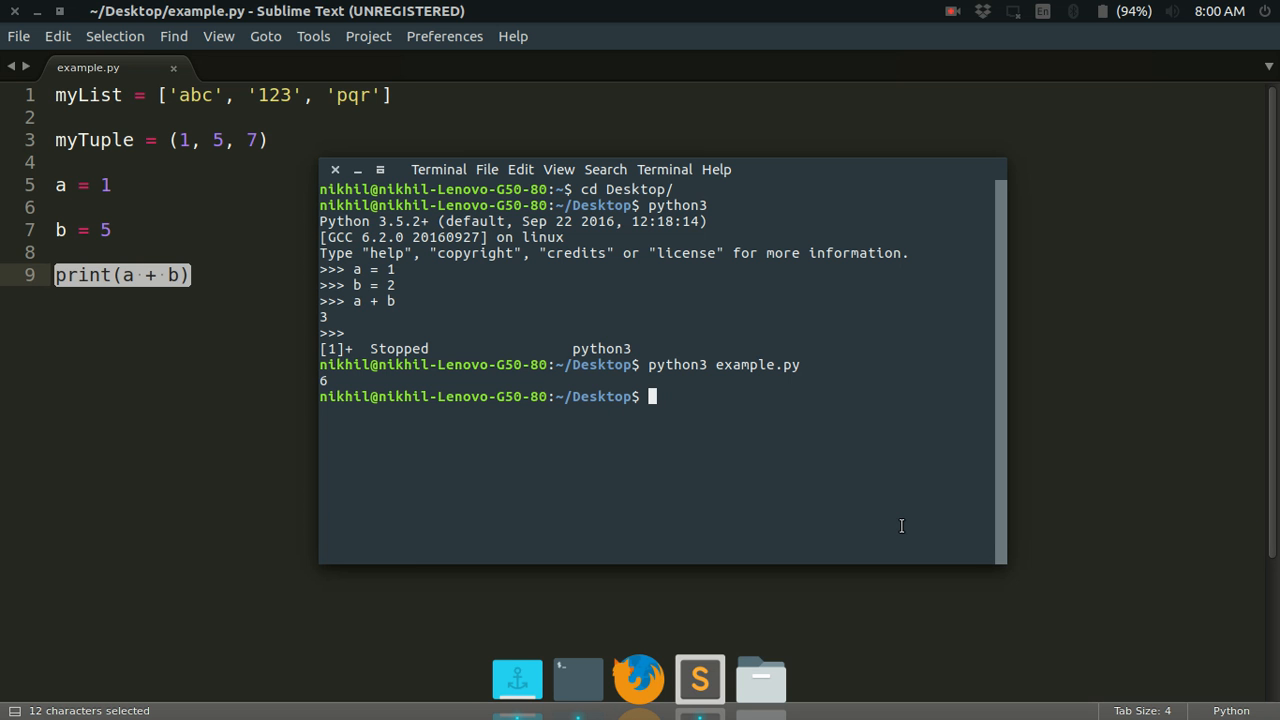
Run python3 -i example.py and evaluate myList to show ['abc', '123', 'pqr']
text(python)
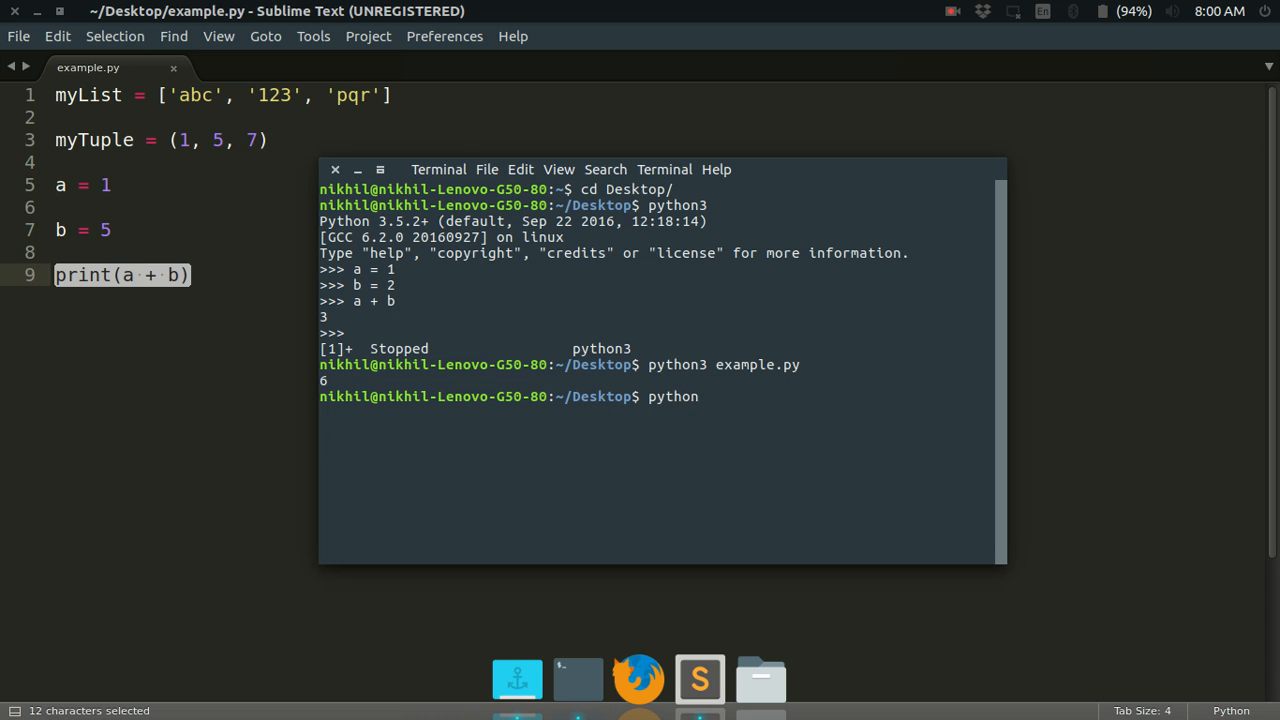
text(-i exampl)
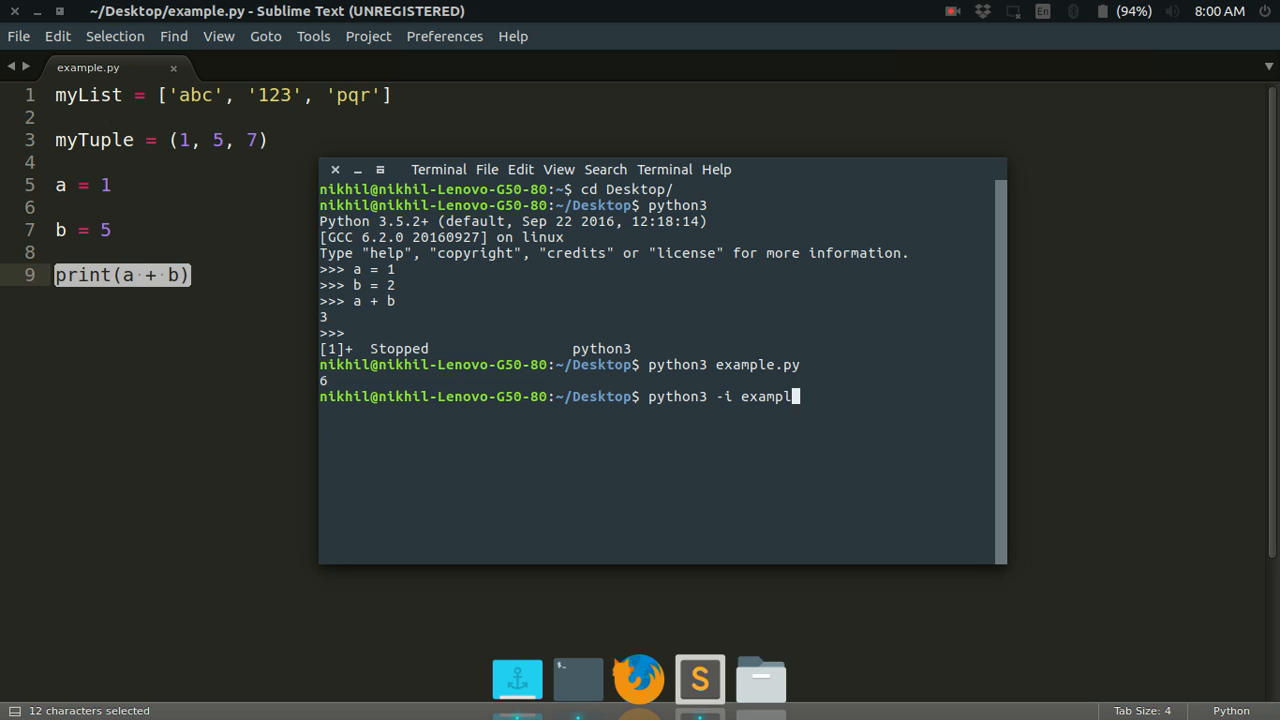
text(e.py)
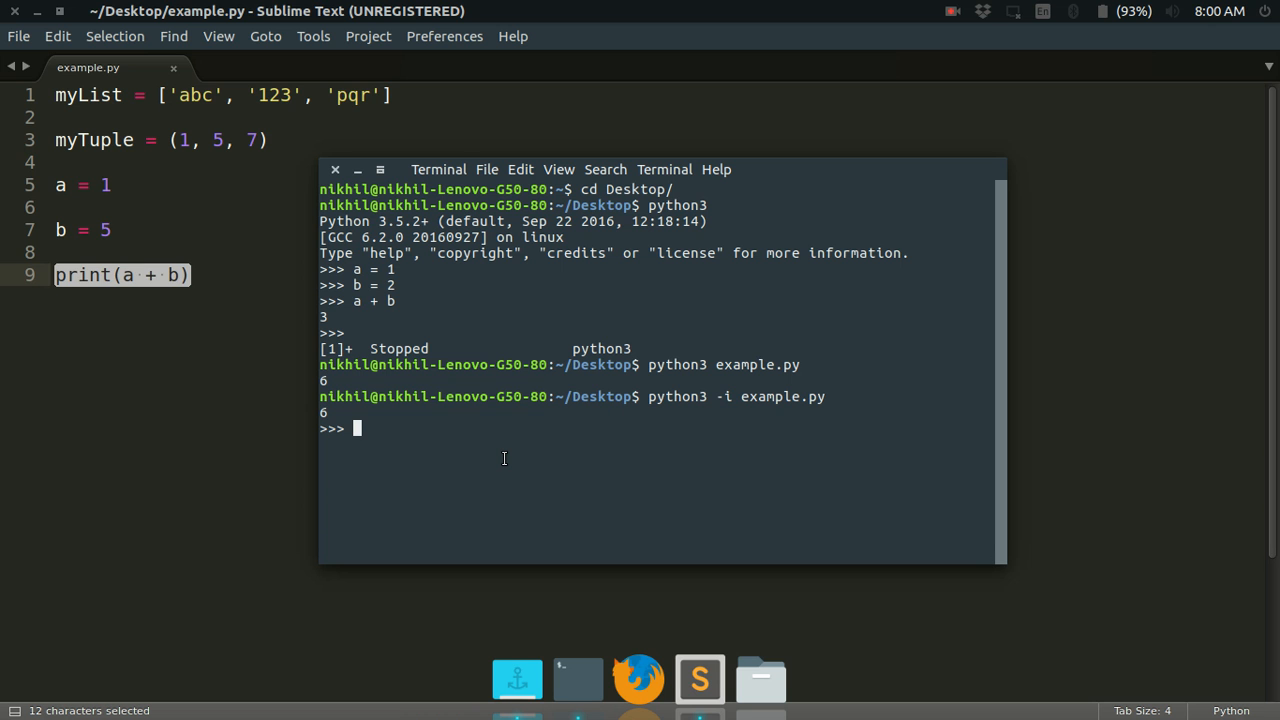
mouse_move(573, 478)
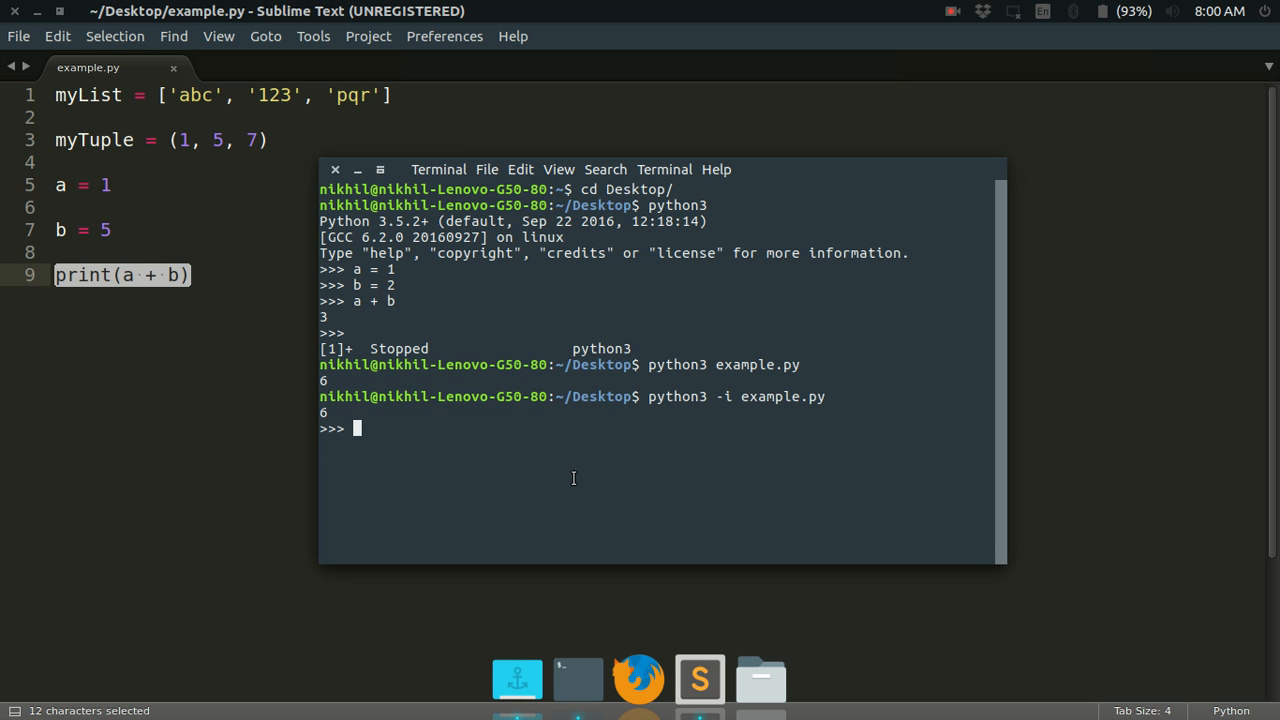
text(myList)
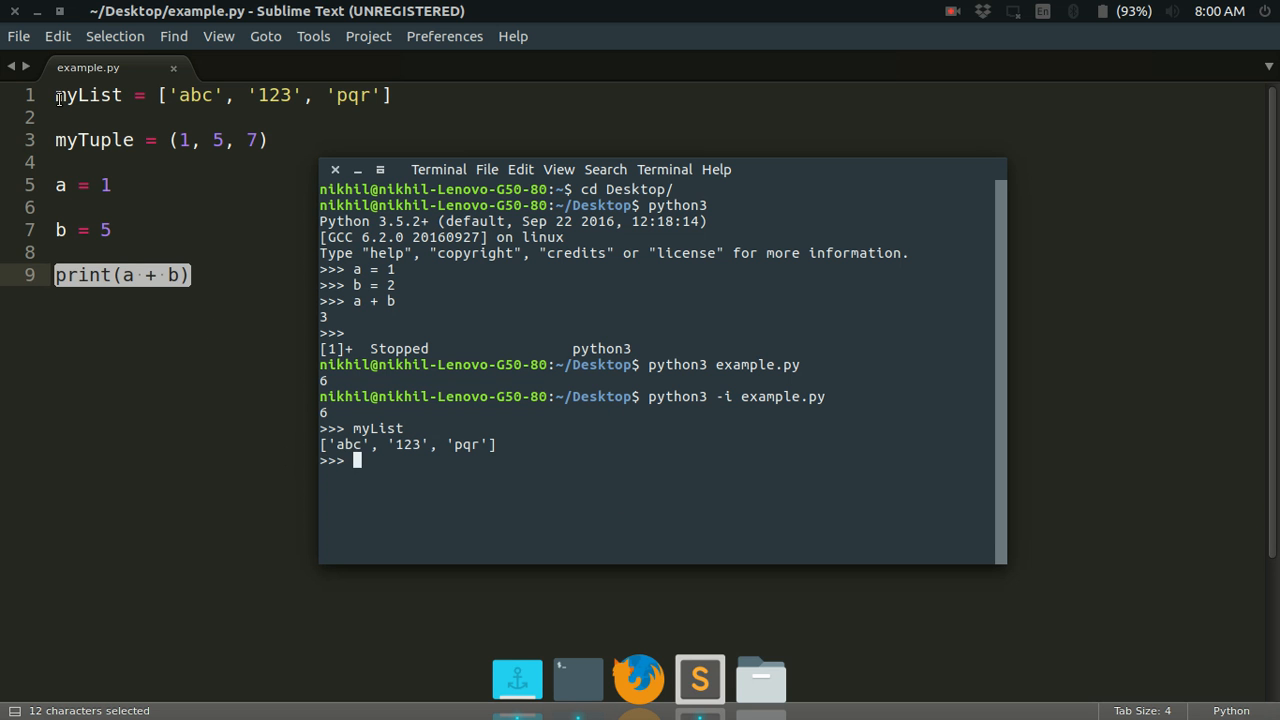
text(my)
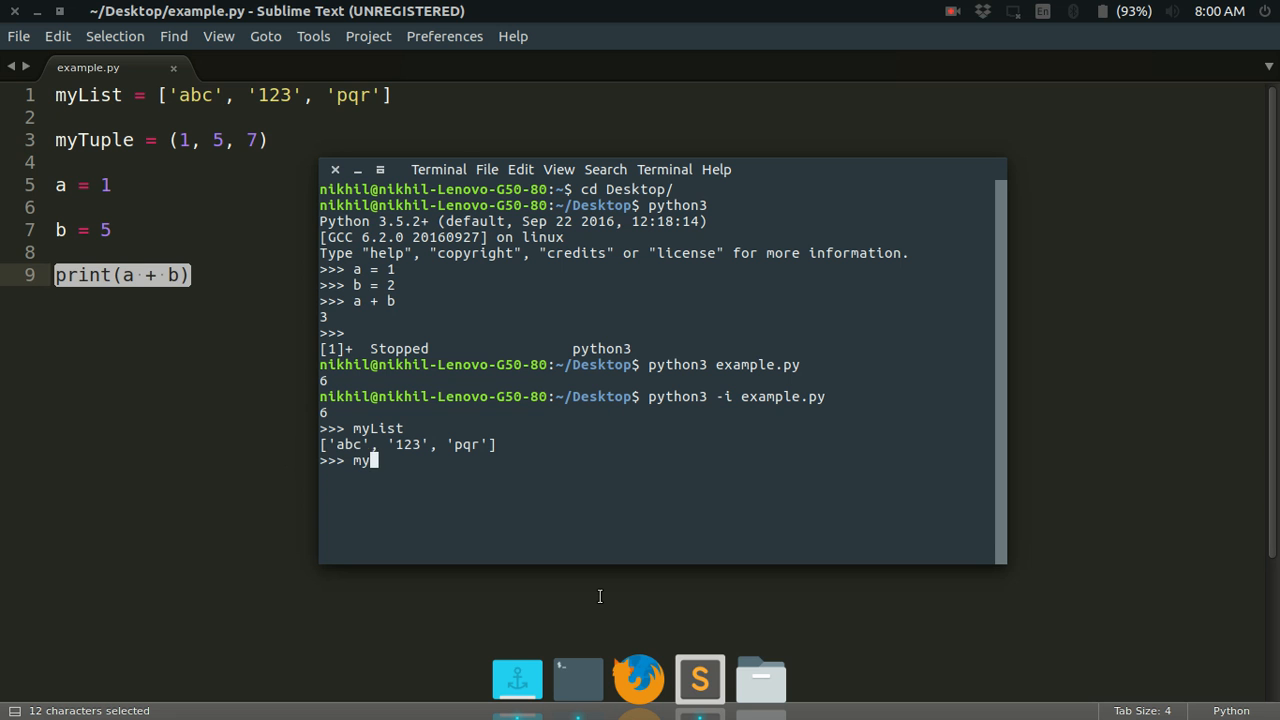